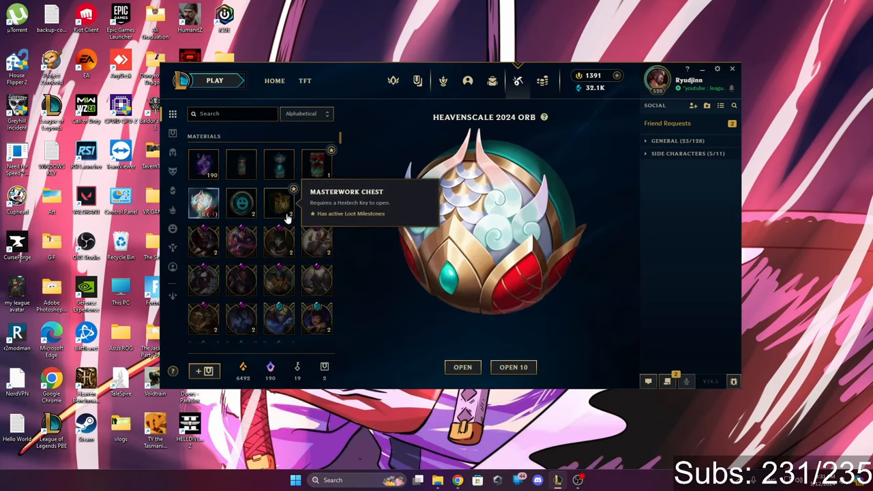
- Select the Heavenscale 2024 Capsule in Materials to preview its milestone rewards
{"action": "left_click", "coordinate": [315, 164]}
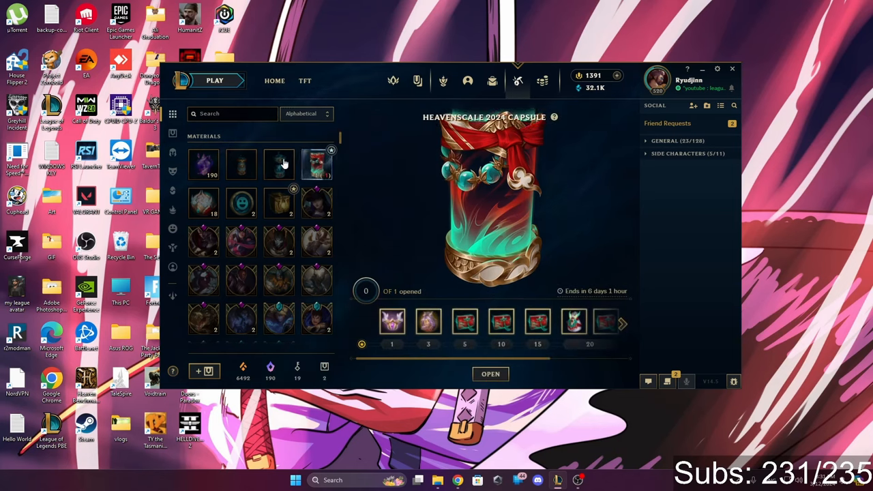
{"action": "mouse_move", "coordinate": [278, 208]}
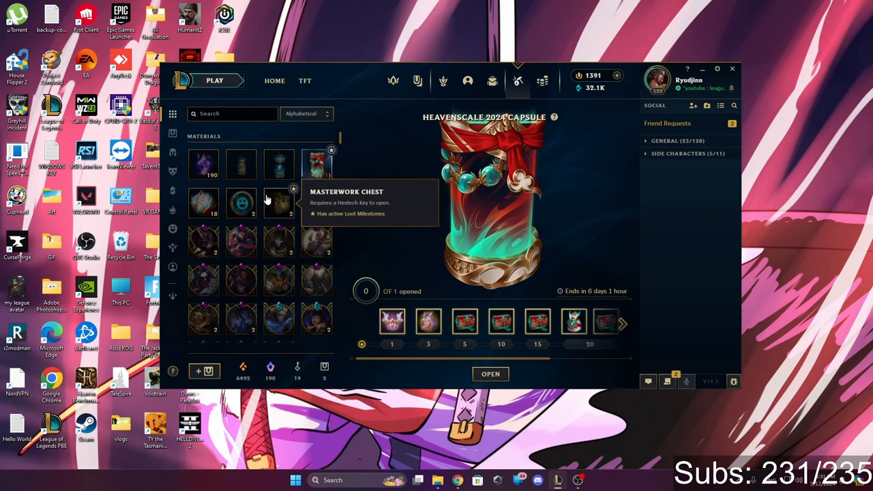
- Open both Masterwork Chests using two keys, bringing the milestone tracker to 8 of 10
{"action": "left_click", "coordinate": [278, 203]}
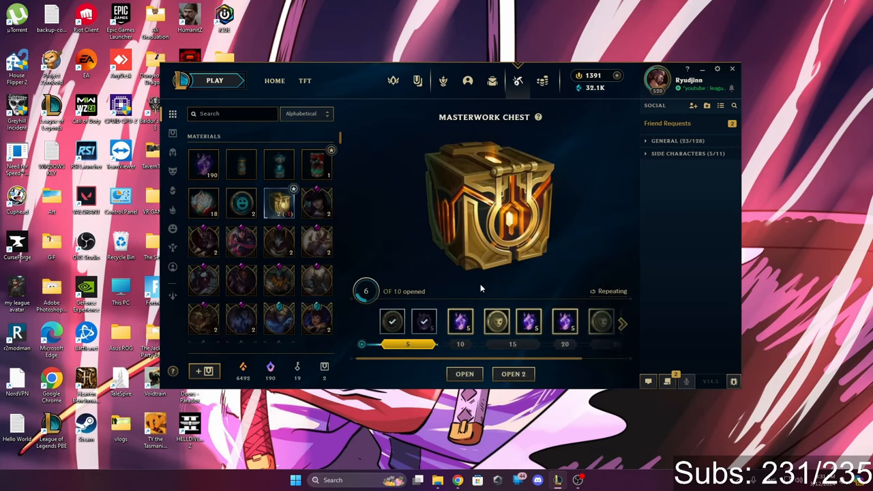
{"action": "left_click", "coordinate": [465, 373]}
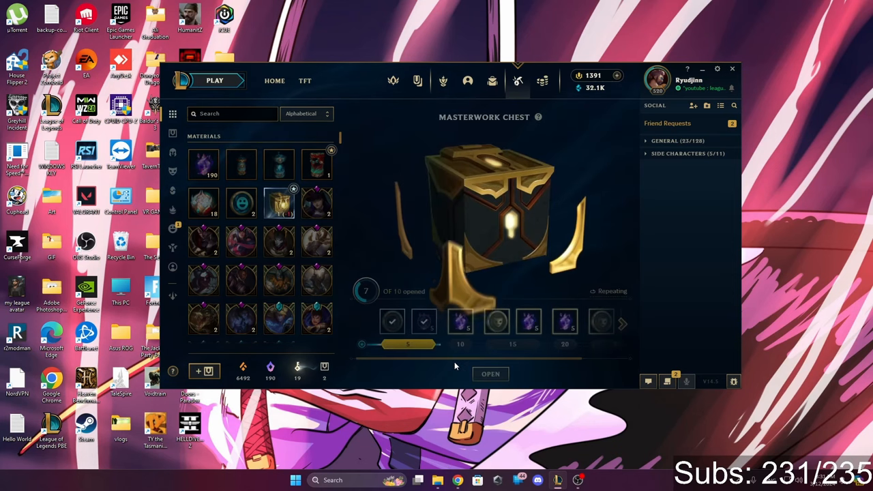
{"action": "left_click", "coordinate": [490, 374]}
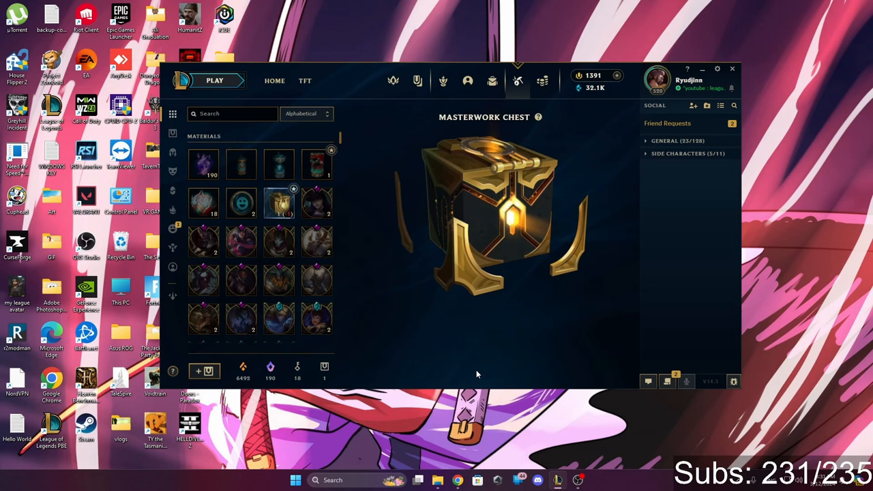
{"action": "left_click", "coordinate": [489, 205]}
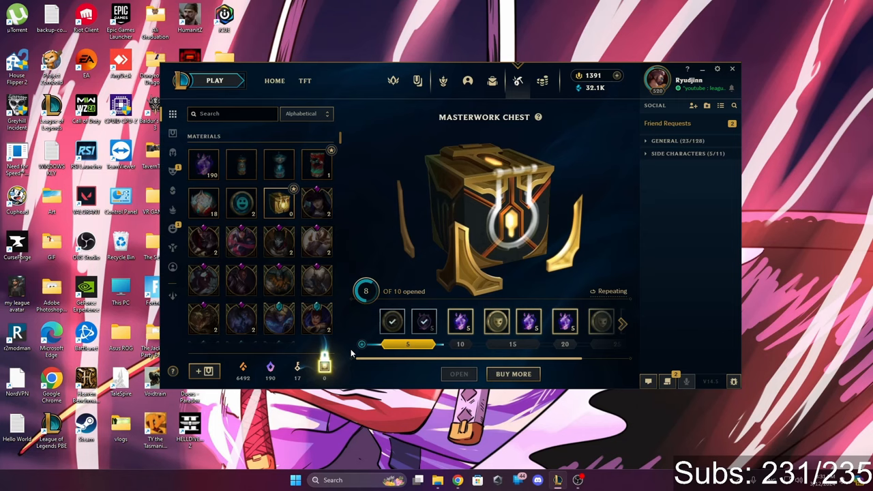
{"action": "mouse_move", "coordinate": [317, 163]}
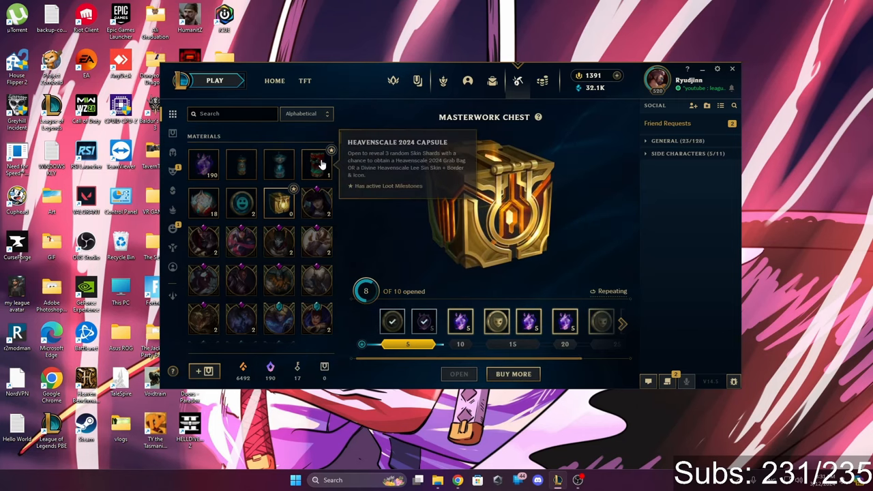
- Open the Heavenscale 2024 Capsule and add its Reaper Soraka skin shard to loot
{"action": "left_click", "coordinate": [315, 163]}
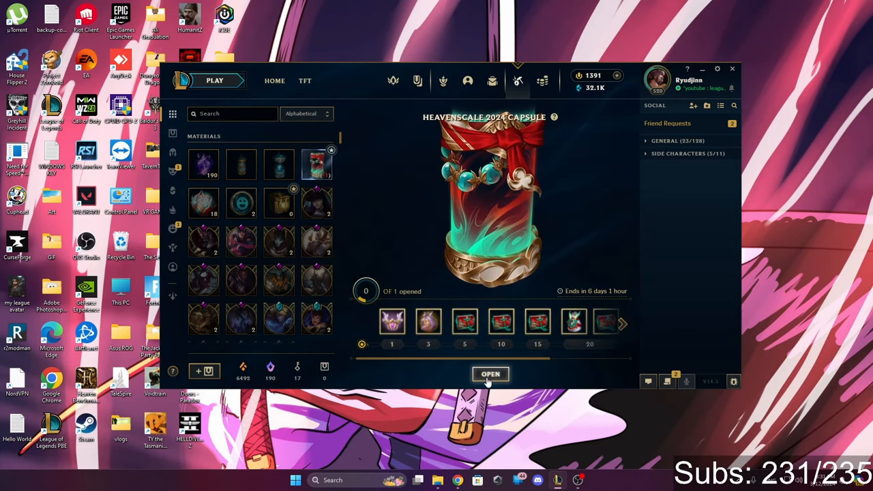
{"action": "left_click", "coordinate": [490, 374]}
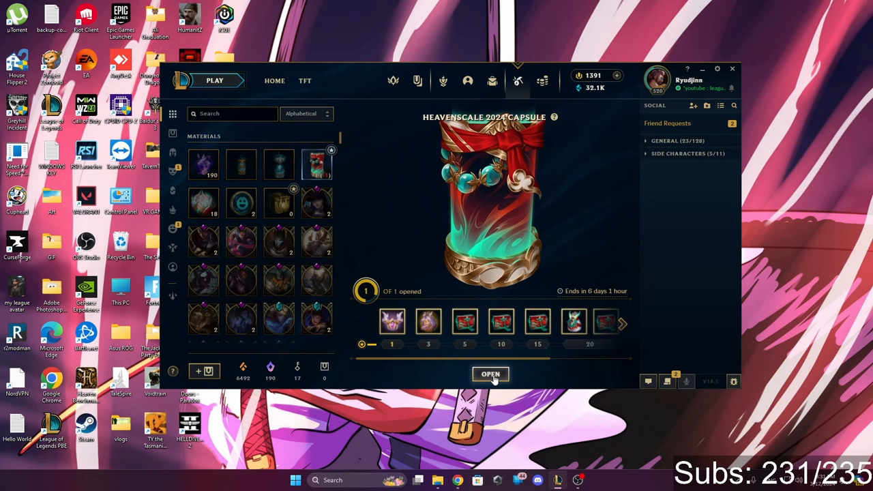
{"action": "left_click", "coordinate": [490, 373]}
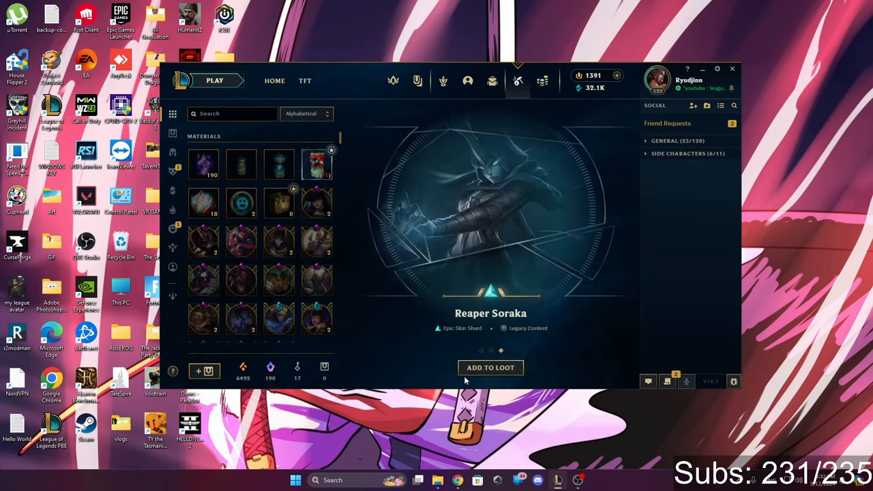
{"action": "left_click", "coordinate": [316, 163]}
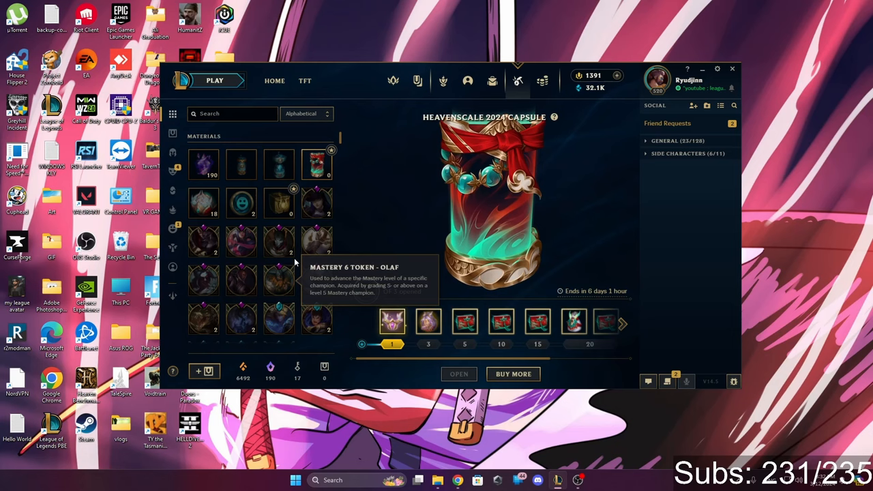
- Open several Heavenscale 2024 Orbs, adding the Bewitching Batnivia shard and collecting each reward
{"action": "left_click", "coordinate": [203, 201]}
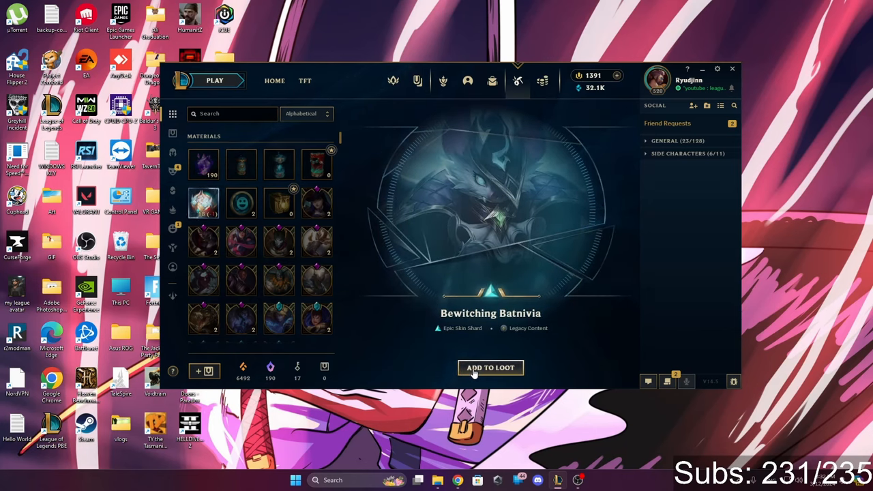
{"action": "left_click", "coordinate": [490, 367]}
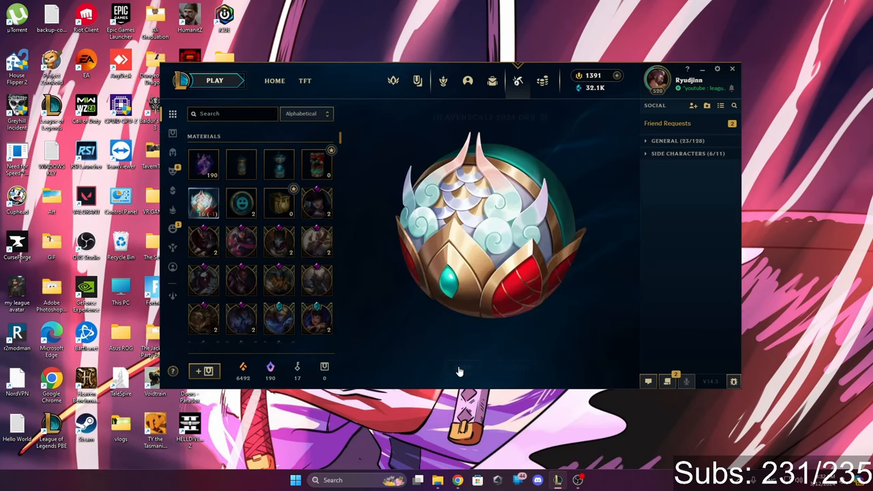
{"action": "left_click", "coordinate": [485, 232]}
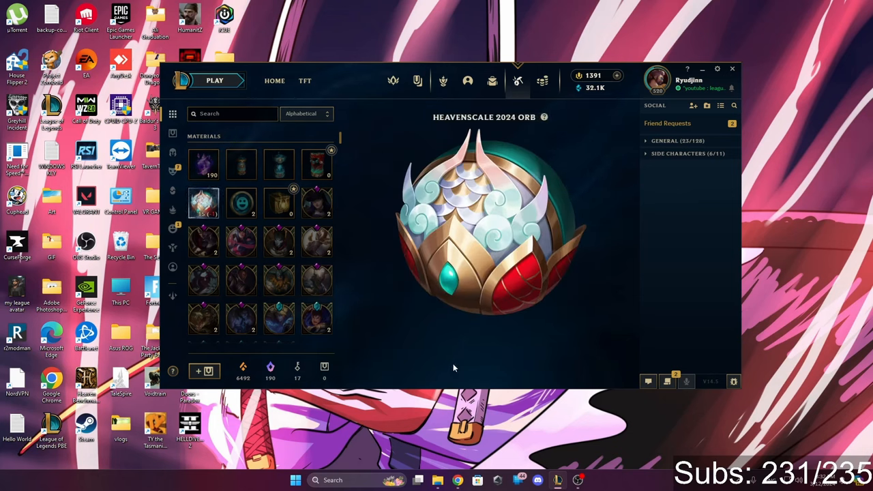
{"action": "left_click", "coordinate": [490, 232]}
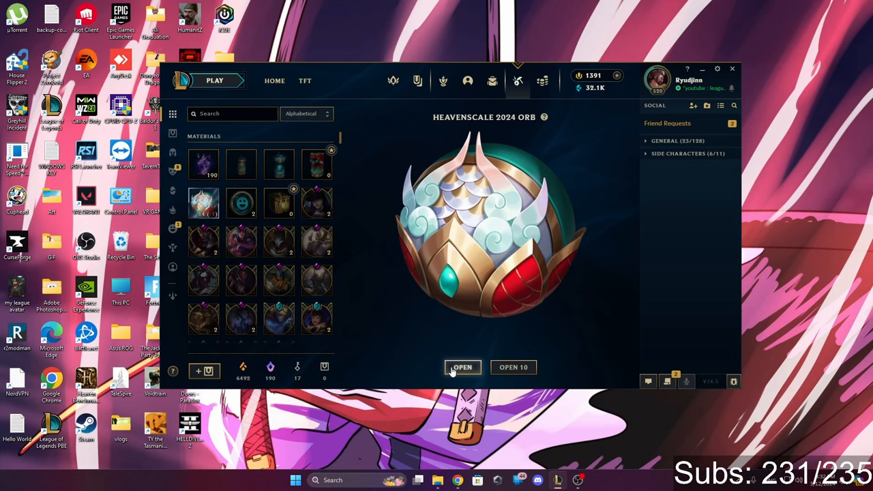
{"action": "left_click", "coordinate": [461, 367]}
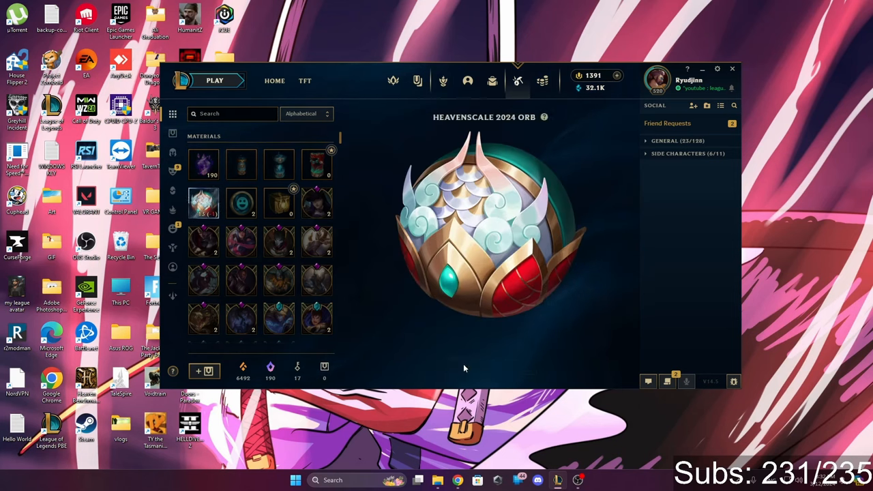
{"action": "left_click", "coordinate": [489, 218]}
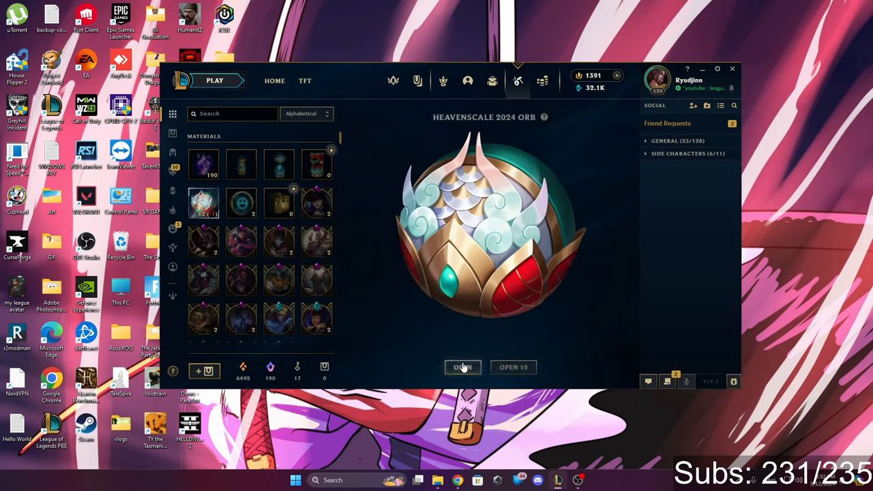
{"action": "left_click", "coordinate": [462, 367]}
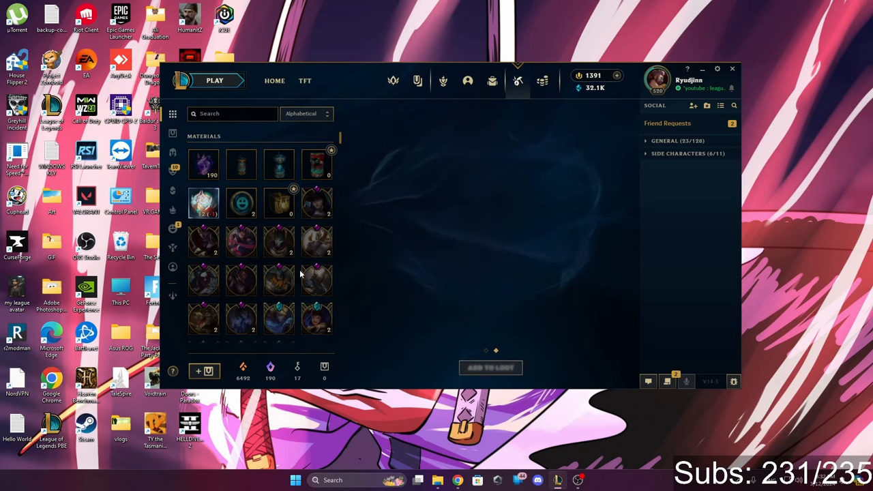
- Open a Heavenscale 2024 Orb and add the SKT T1 Jax skin shard to loot
{"action": "left_click", "coordinate": [203, 164]}
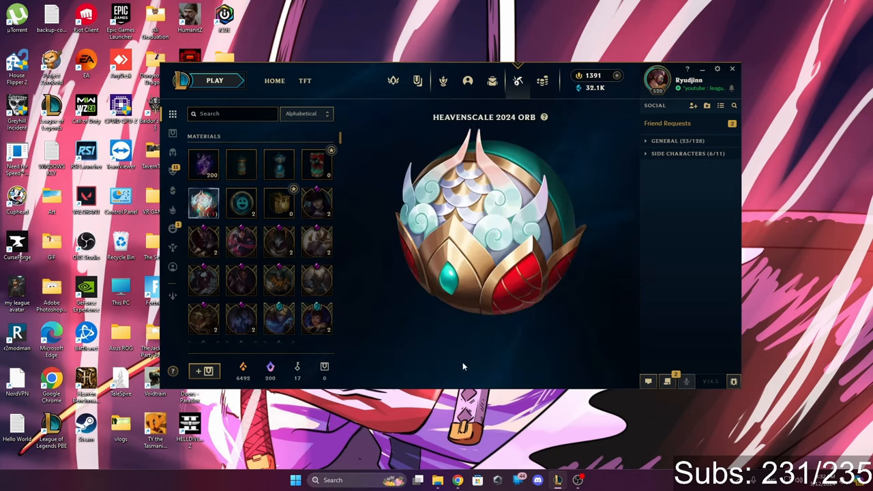
{"action": "left_click", "coordinate": [489, 218]}
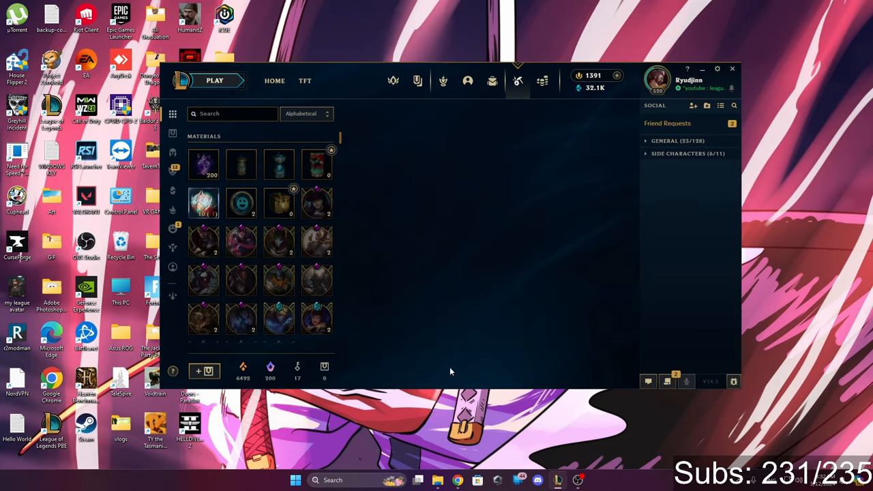
{"action": "left_click", "coordinate": [203, 204]}
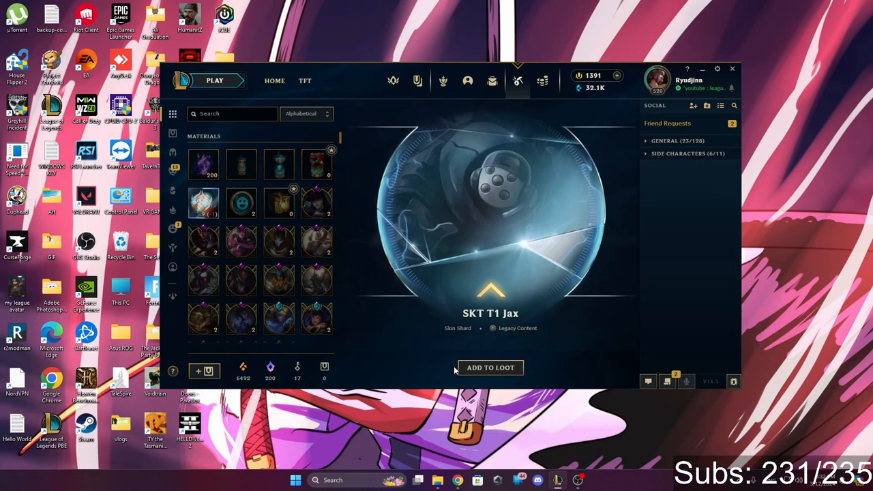
{"action": "left_click", "coordinate": [490, 367]}
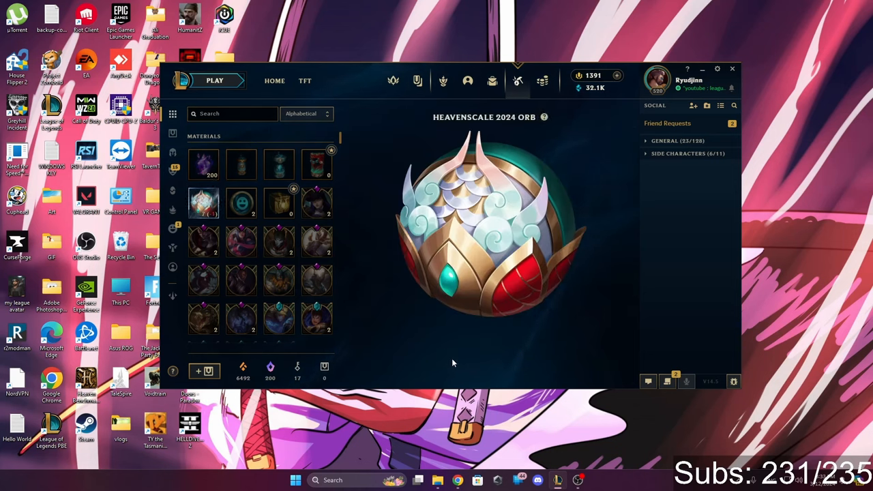
- Open another Heavenscale 2024 Orb and add the Battlecast Xerath skin shard to loot
{"action": "left_click", "coordinate": [487, 225]}
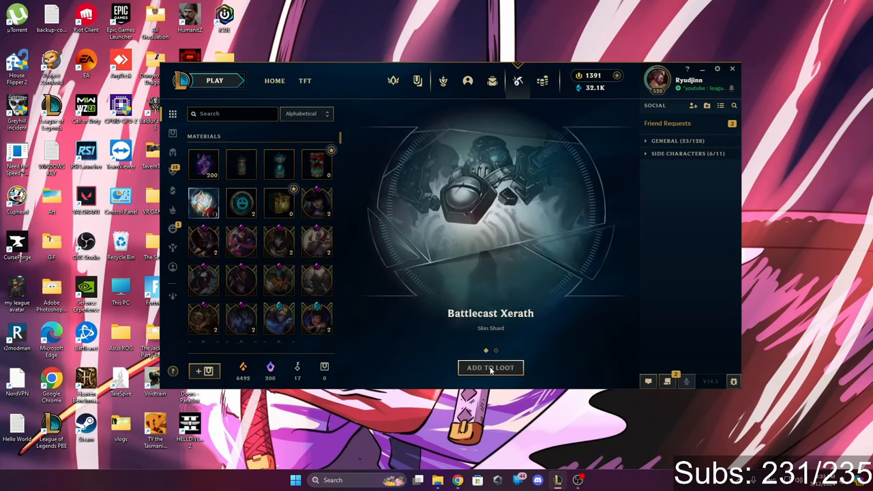
{"action": "left_click", "coordinate": [490, 368]}
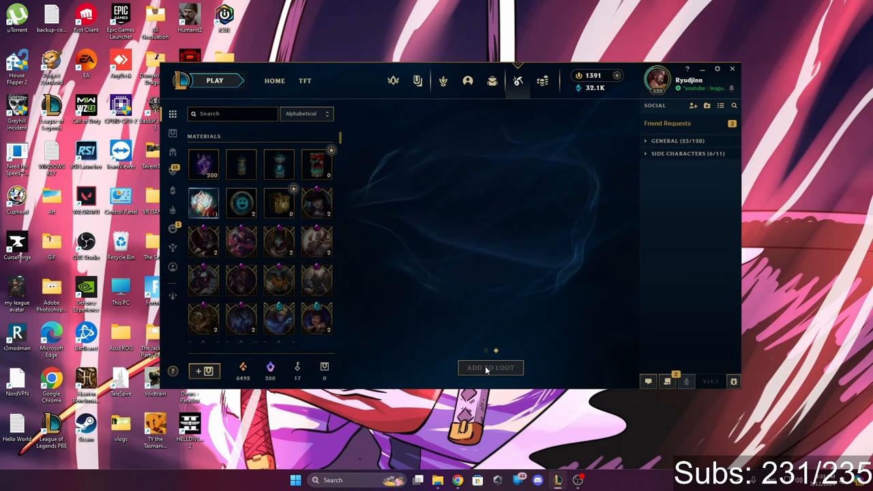
{"action": "left_click", "coordinate": [203, 164]}
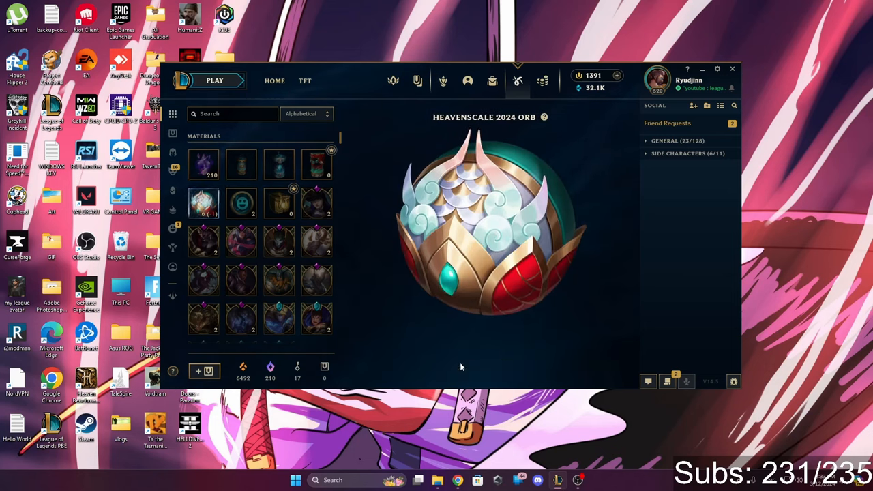
{"action": "left_click", "coordinate": [490, 225]}
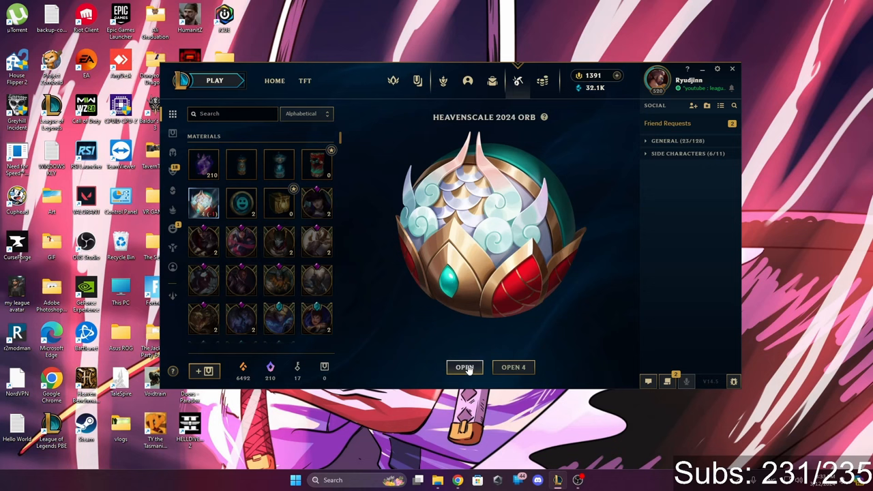
{"action": "left_click", "coordinate": [464, 366]}
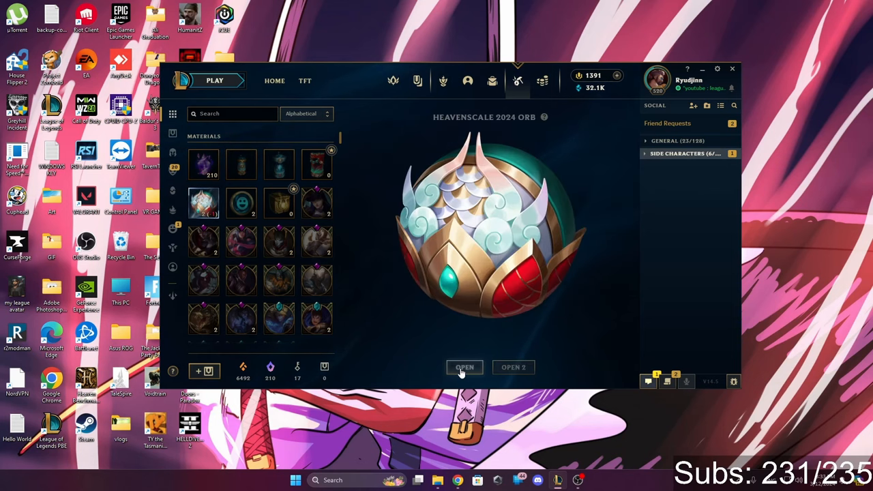
- Open the last Heavenscale 2024 Orbs and add the Elderwood LeBlanc epic shard to loot
{"action": "left_click", "coordinate": [463, 368]}
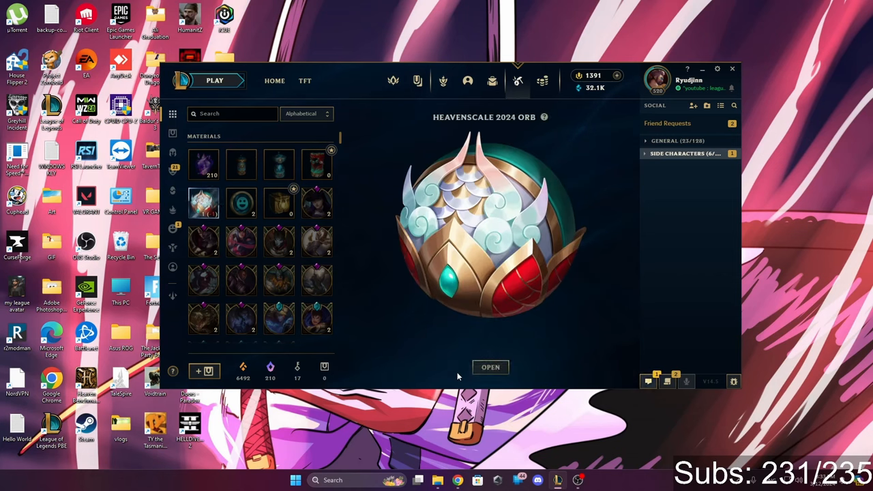
{"action": "left_click", "coordinate": [490, 367]}
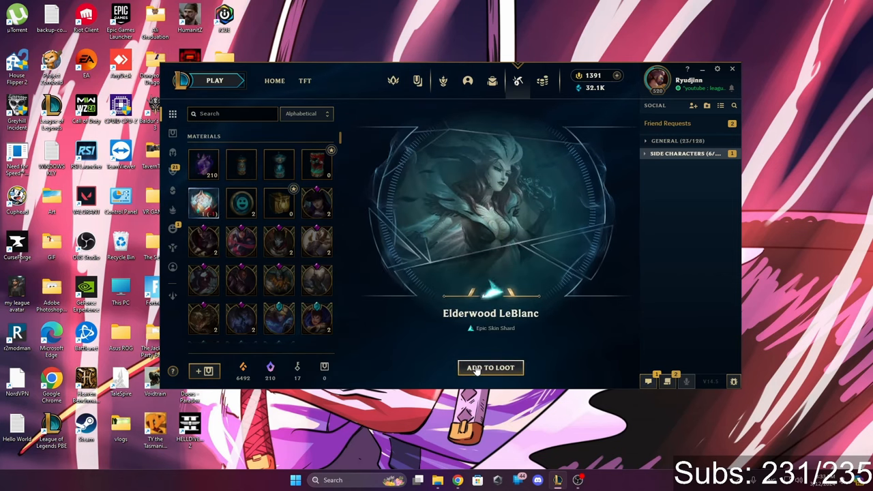
{"action": "left_click", "coordinate": [490, 367]}
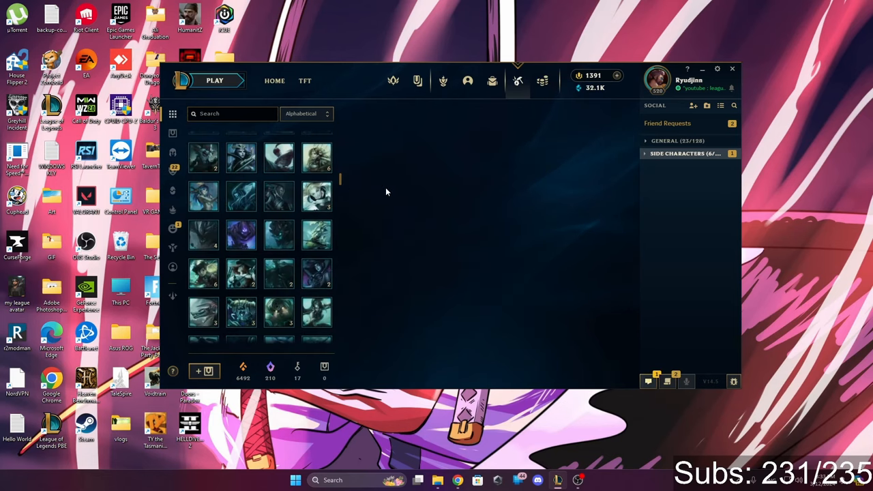
- Scroll the loot list down to the skin shards and fill the three reroll slots
{"action": "scroll", "scroll_direction": "down", "scroll_amount": 3}
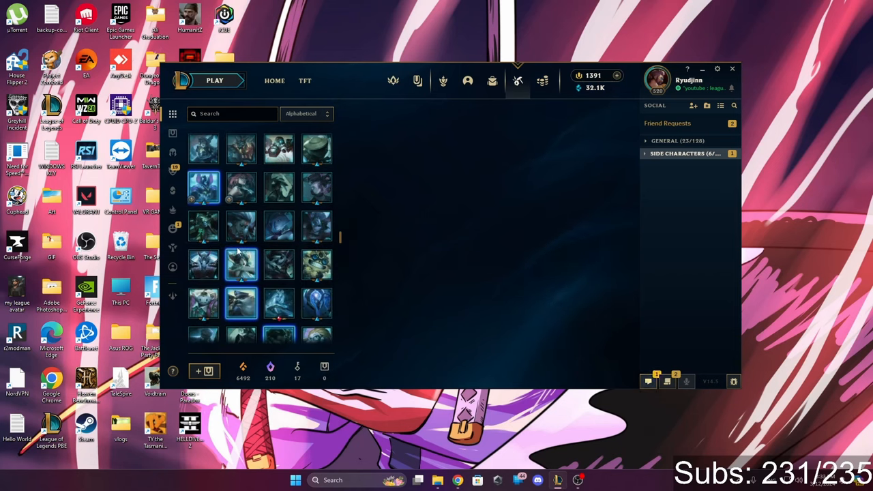
{"action": "scroll", "scroll_direction": "down", "scroll_amount": 3}
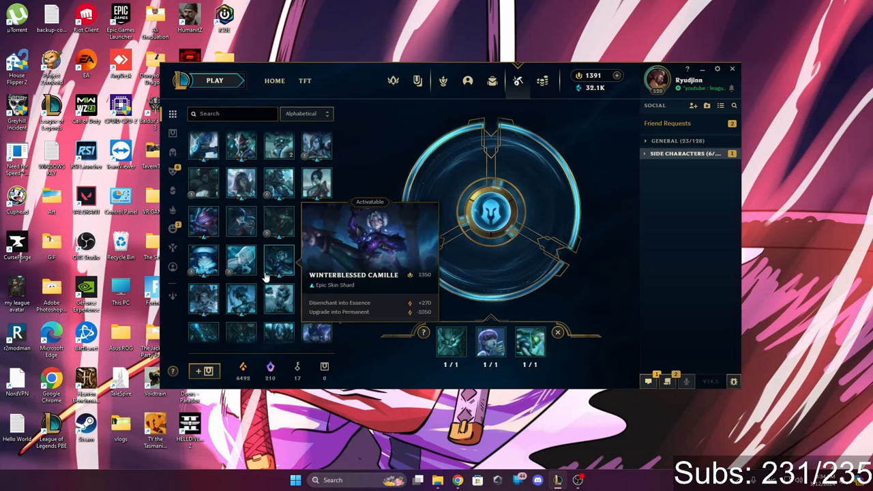
{"action": "mouse_move", "coordinate": [278, 259]}
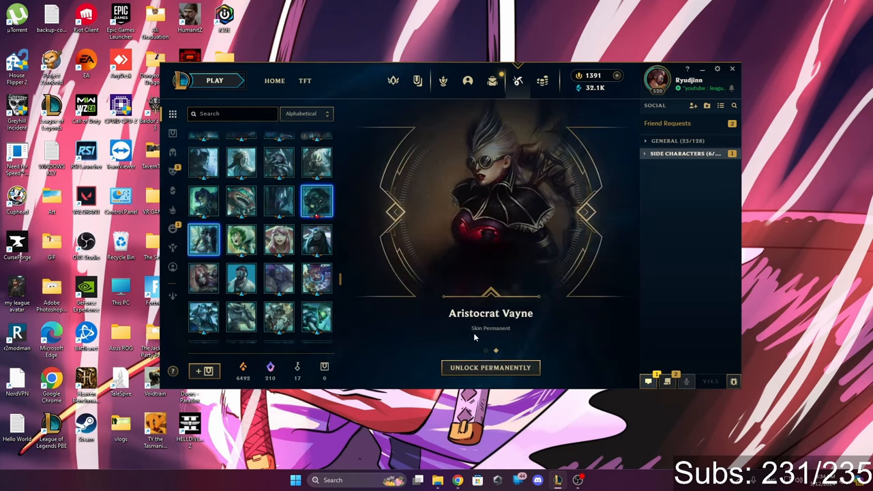
- Permanently unlock Aristocrat Vayne, raising essence to 6592, then browse the remaining skin shards
{"action": "left_click", "coordinate": [491, 368]}
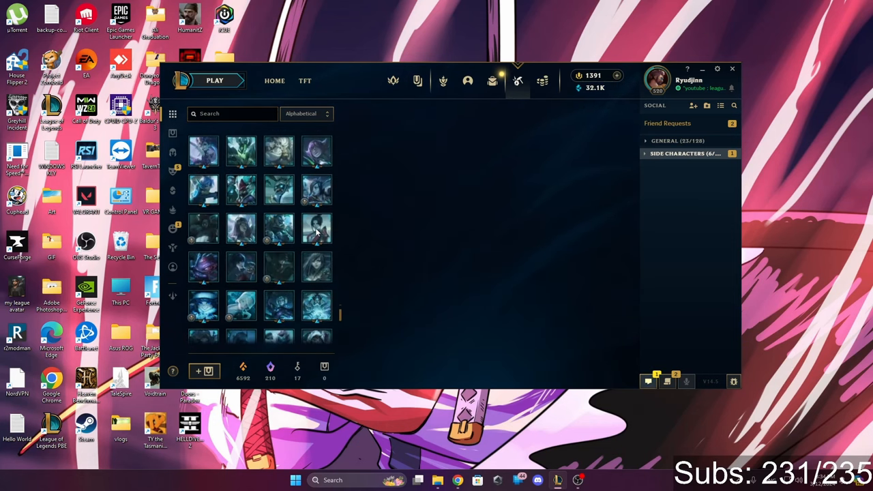
{"action": "scroll", "scroll_direction": "down", "scroll_amount": 3}
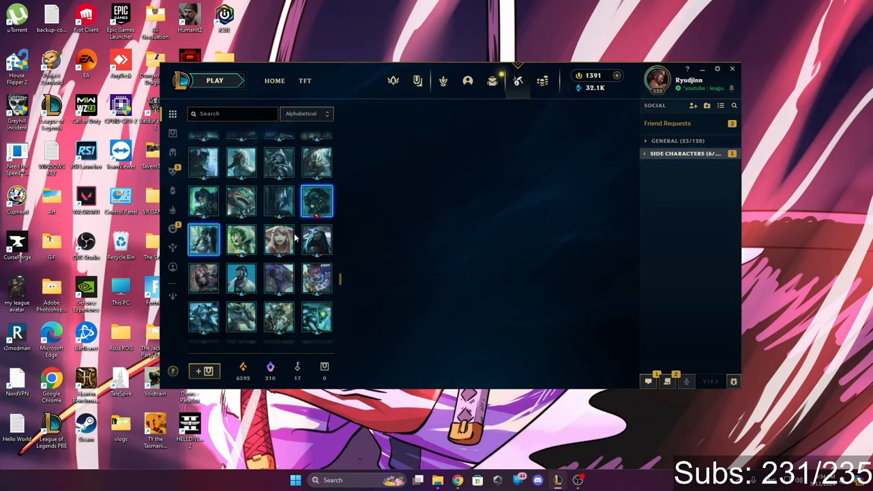
{"action": "scroll", "scroll_direction": "down", "scroll_amount": 3}
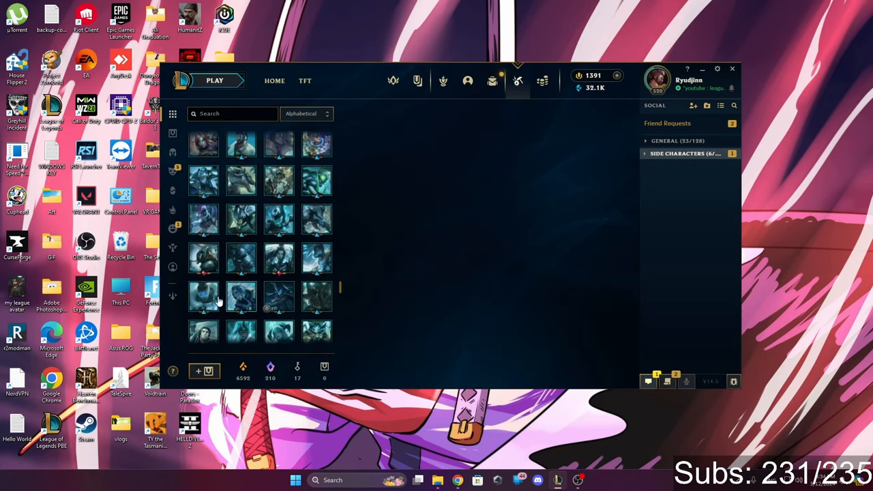